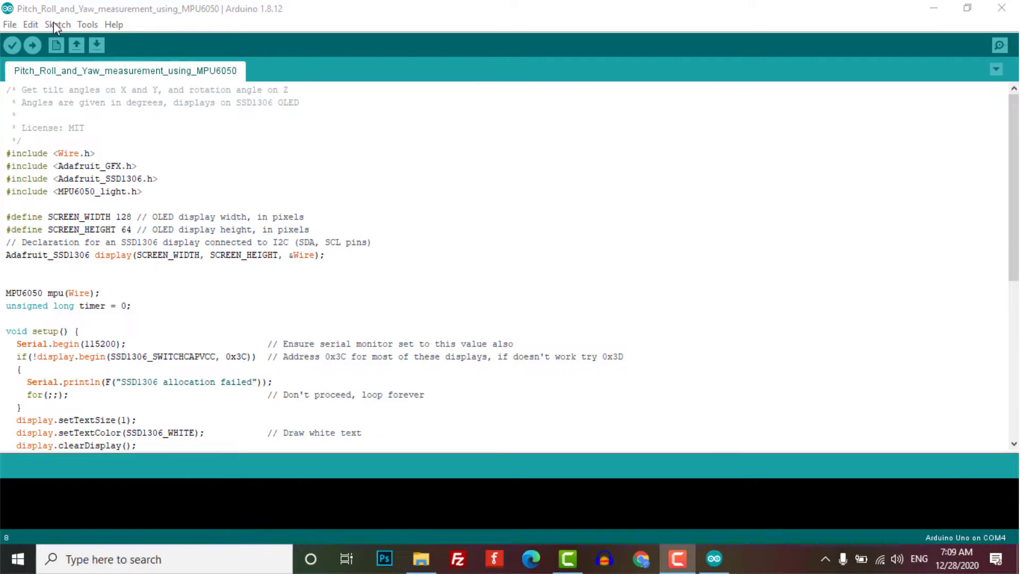
Search the Library Manager for MPU6050_light and close it once the library is confirmed installed.
click(57, 24)
text(MPU)
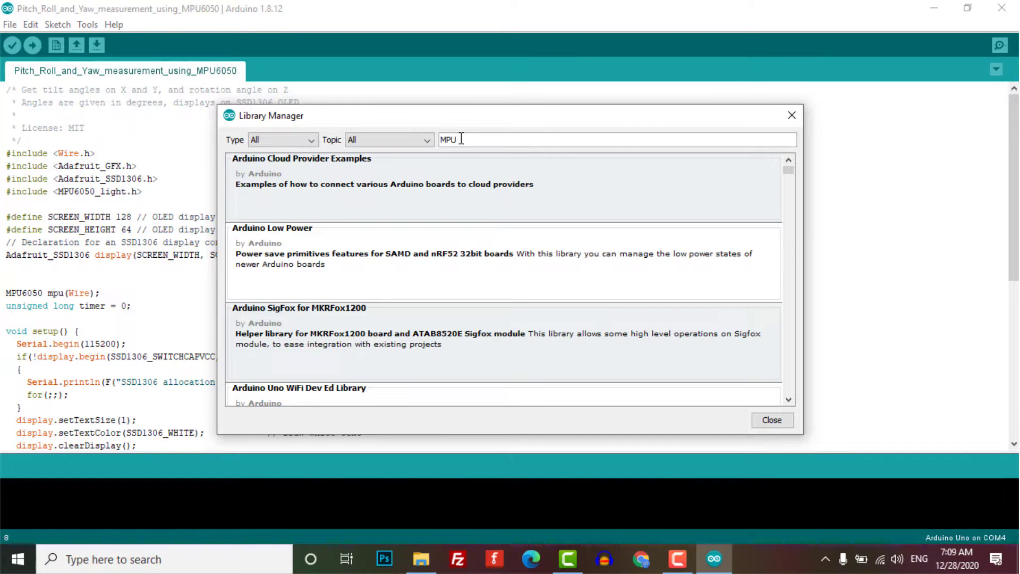
text(6050_)
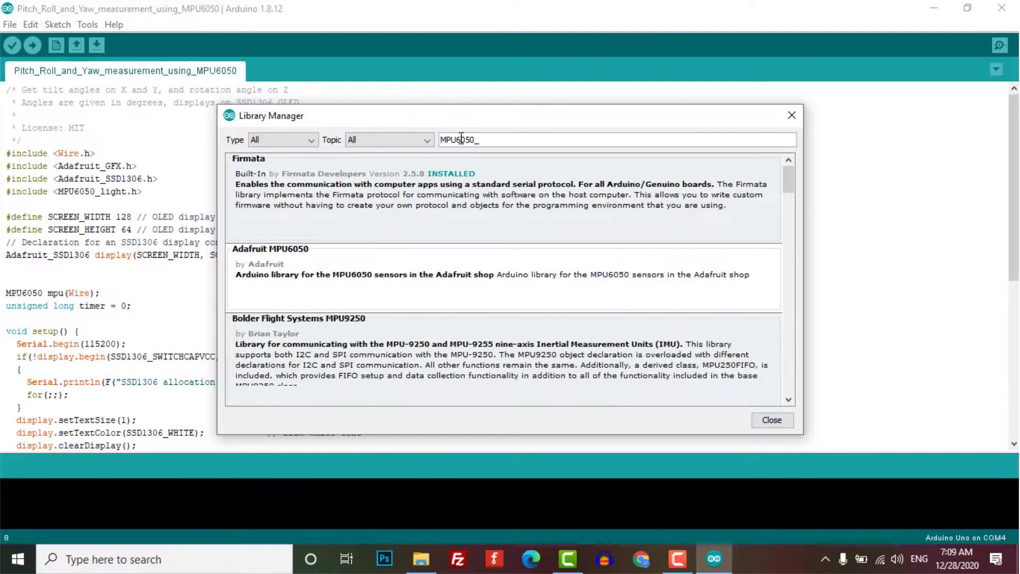
text(Light)
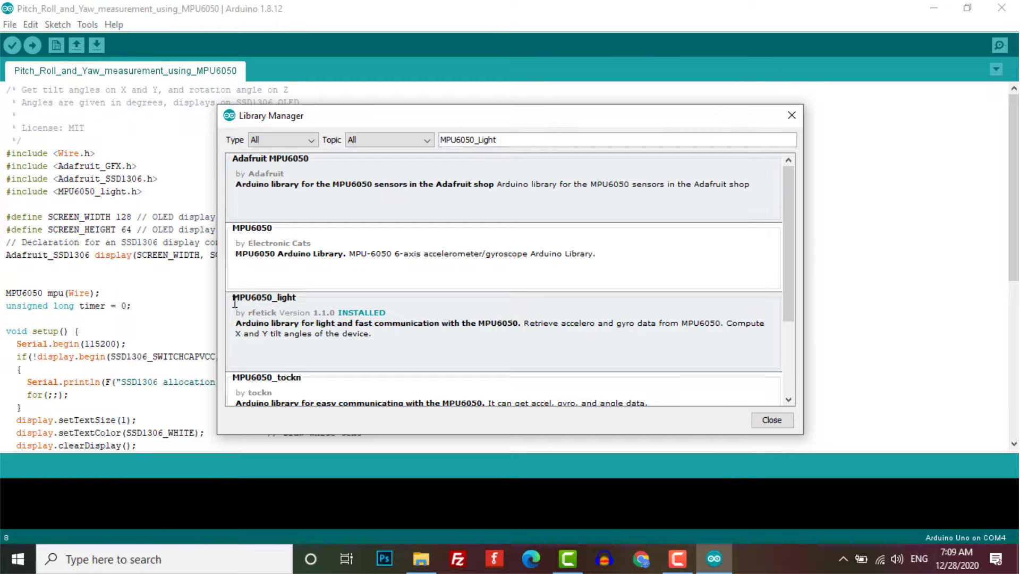
scroll(down, 3)
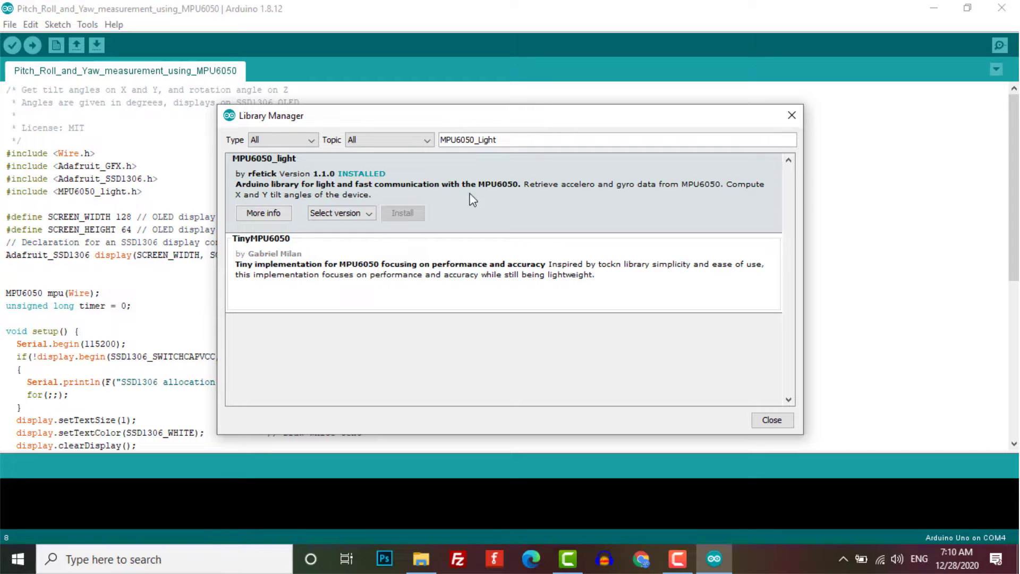
mouse_move(509, 195)
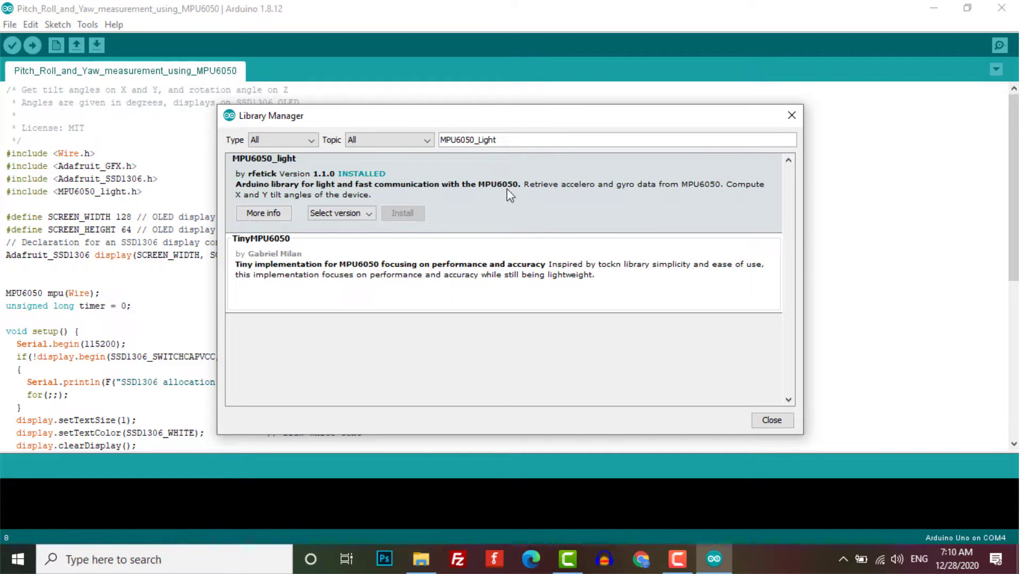
mouse_move(267, 172)
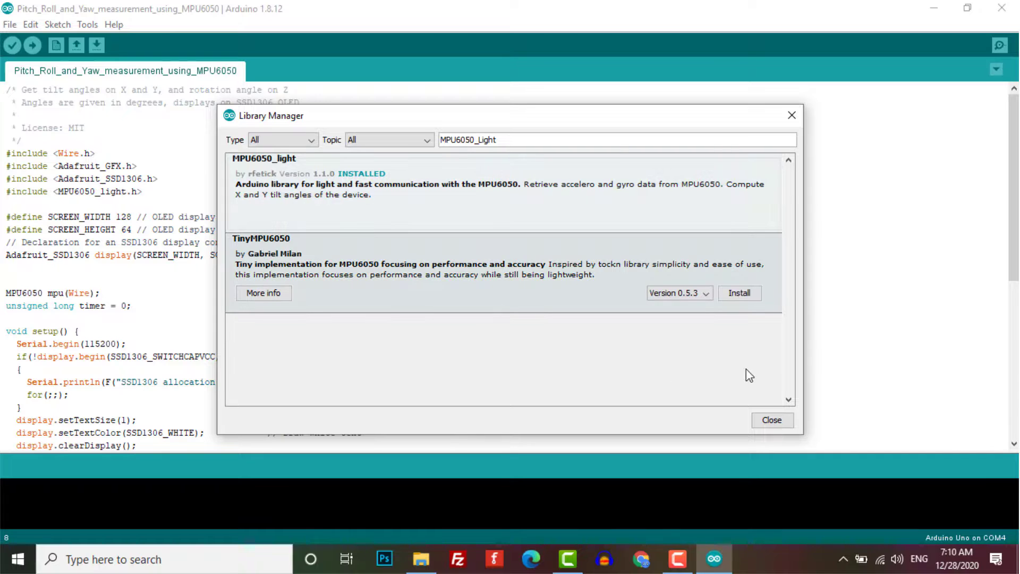
click(772, 420)
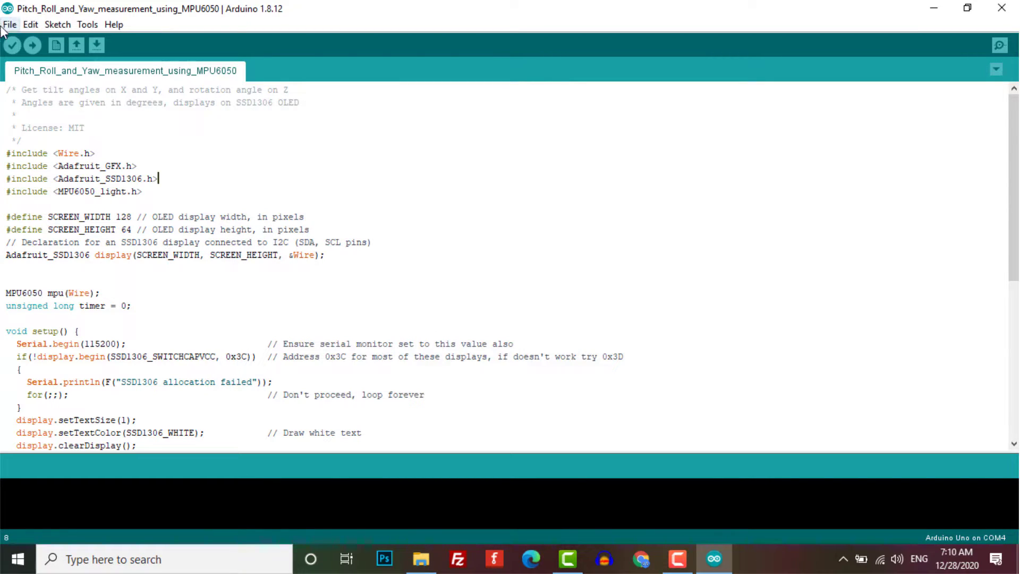
Open the GetAngle example sketch from the MPU6050_light examples menu.
click(9, 24)
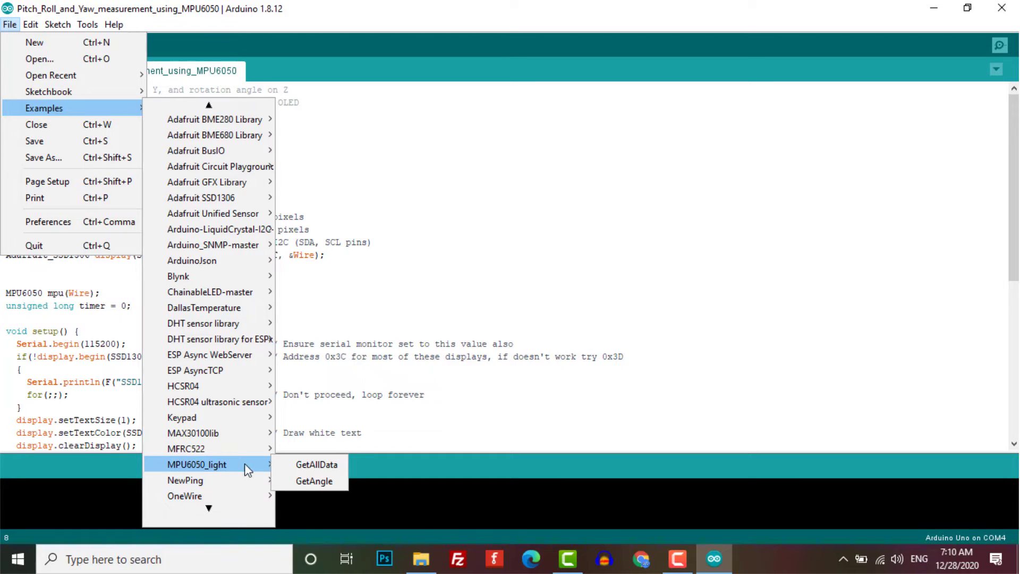
click(315, 480)
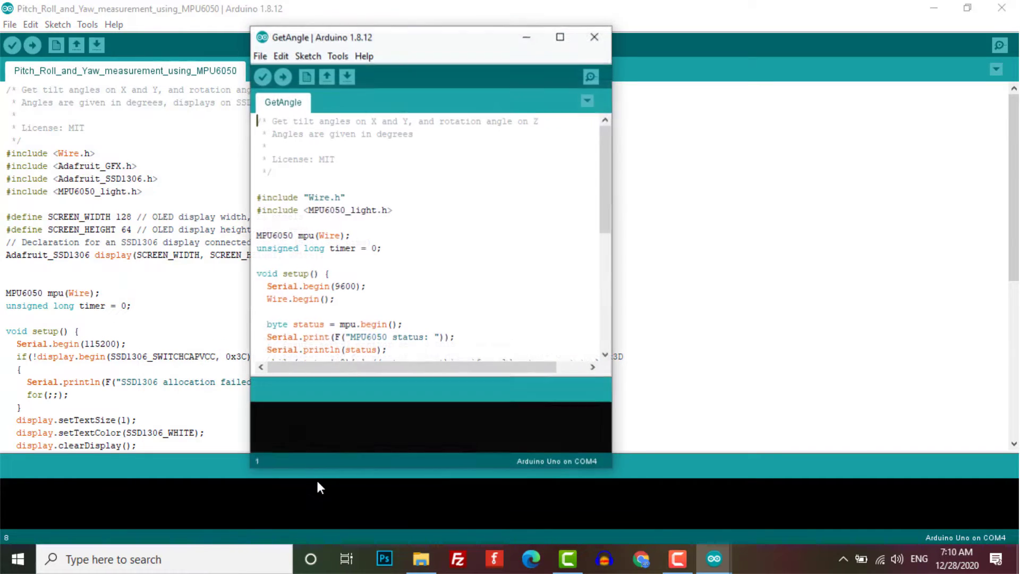
click(560, 38)
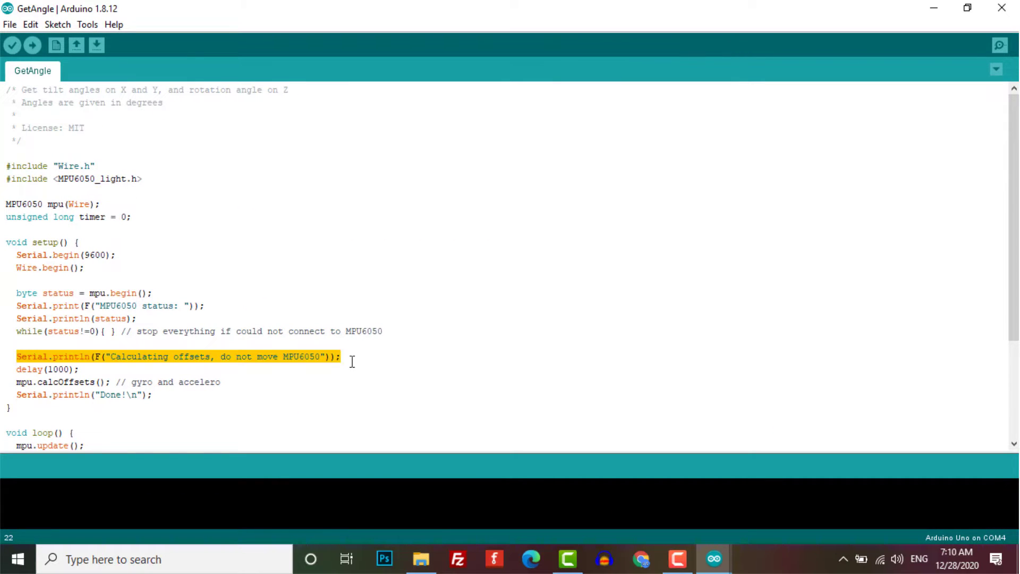
mouse_move(355, 382)
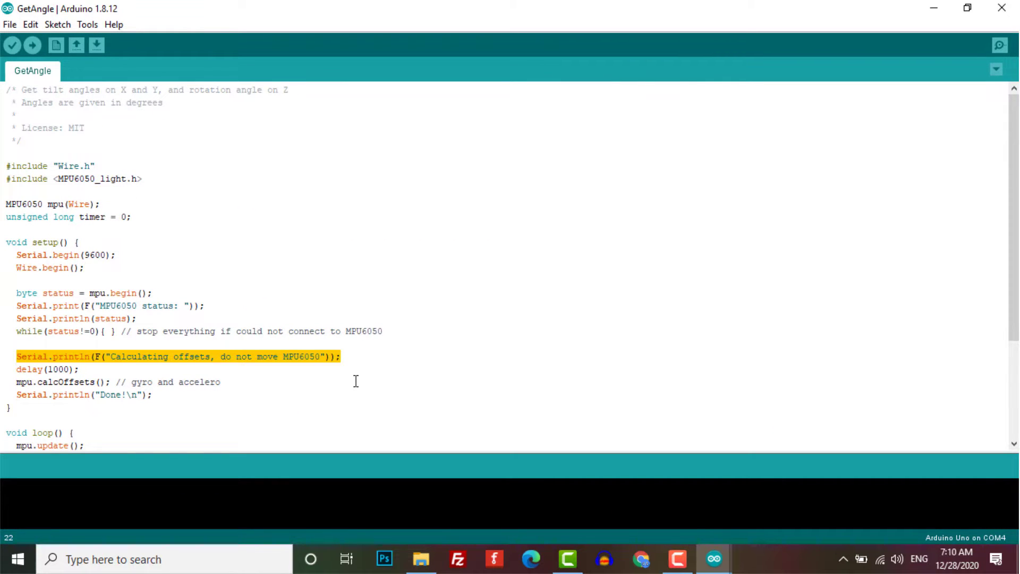
mouse_move(369, 384)
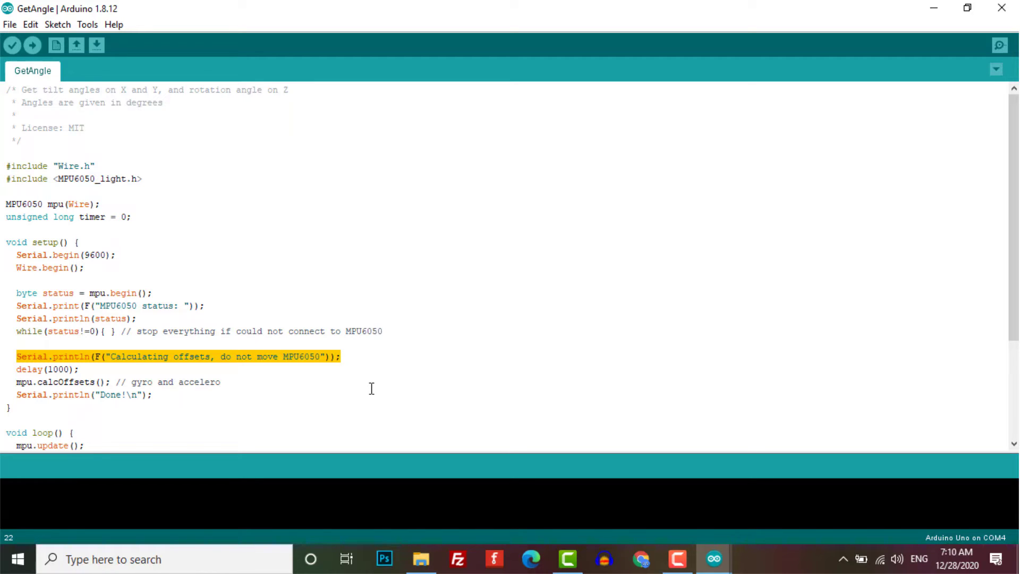
mouse_move(376, 379)
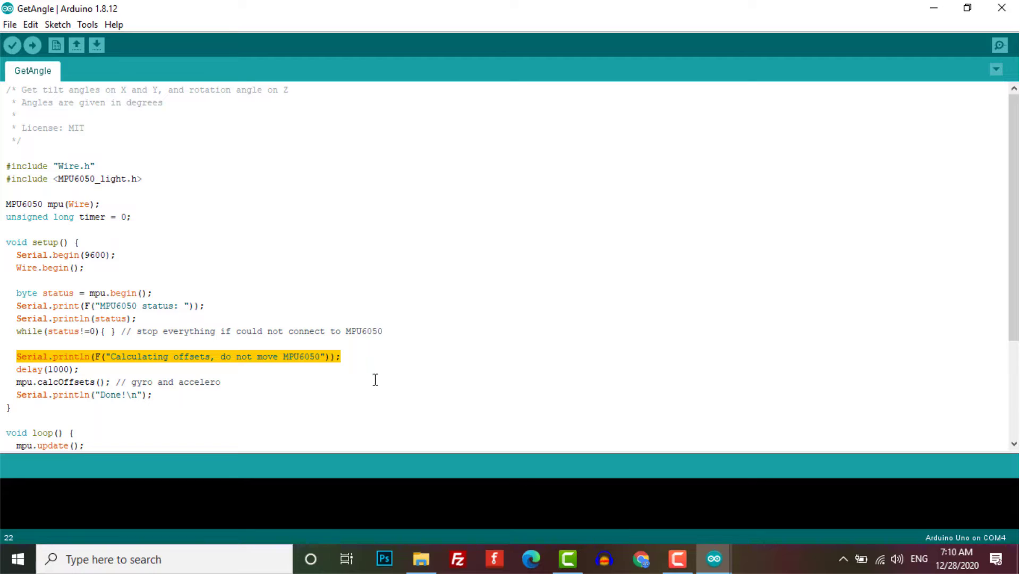
mouse_move(382, 367)
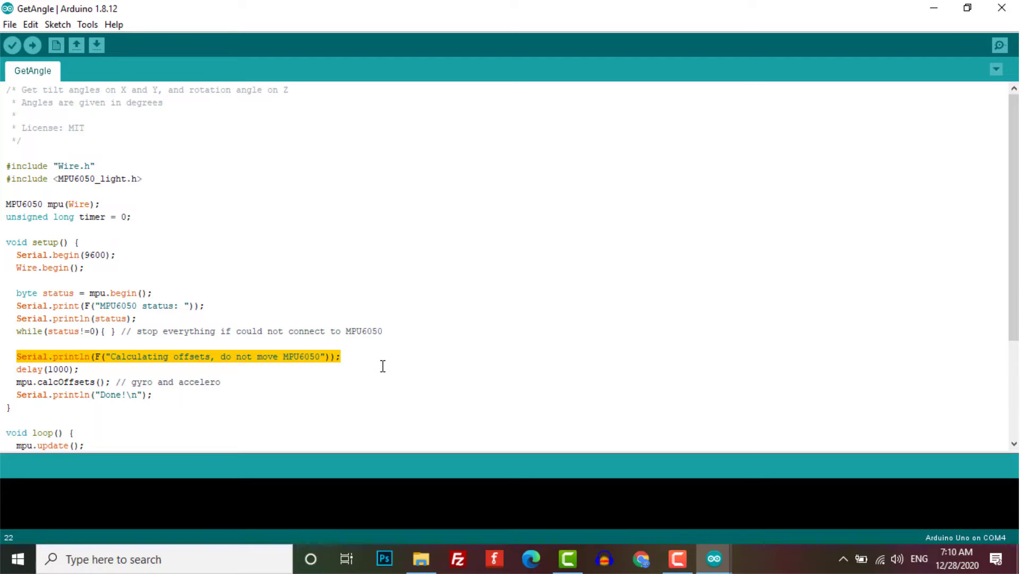
click(11, 406)
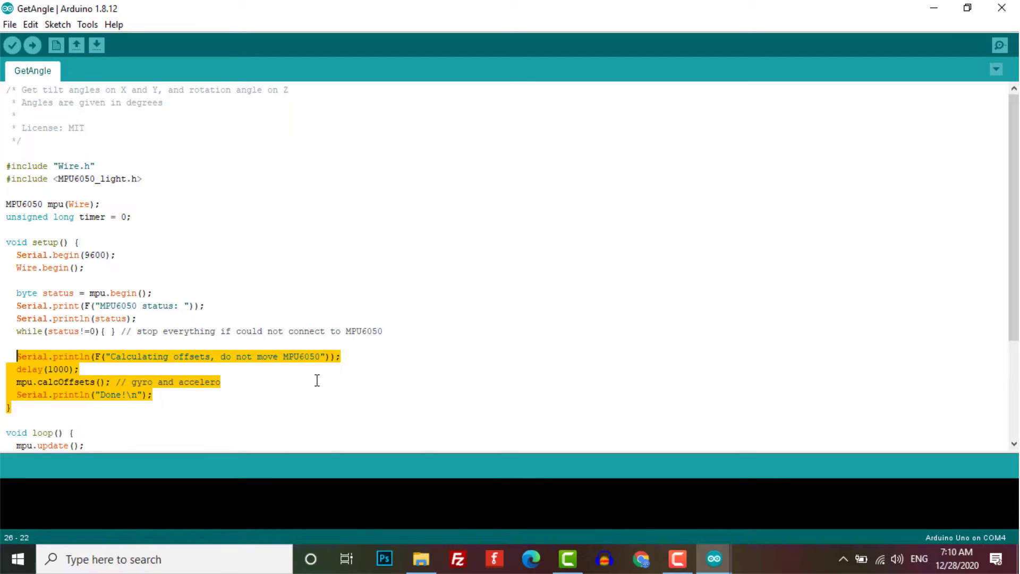
scroll(down, 3)
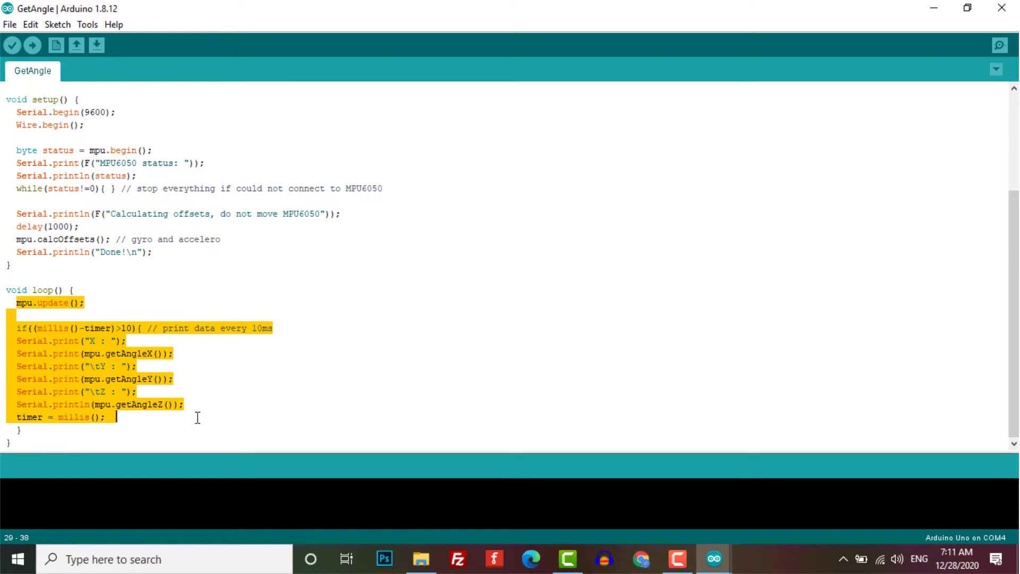
click(341, 297)
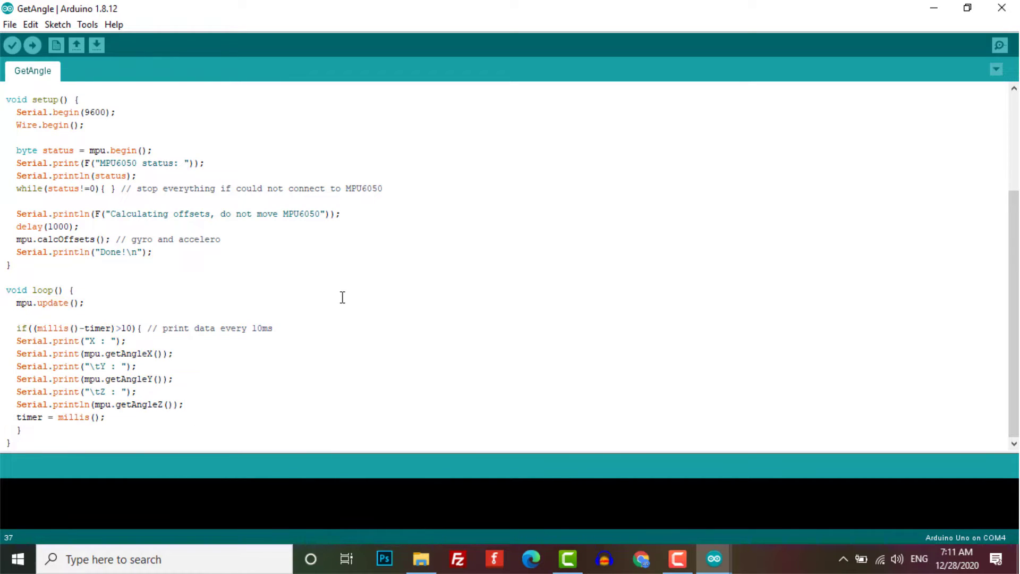
scroll(up, 3)
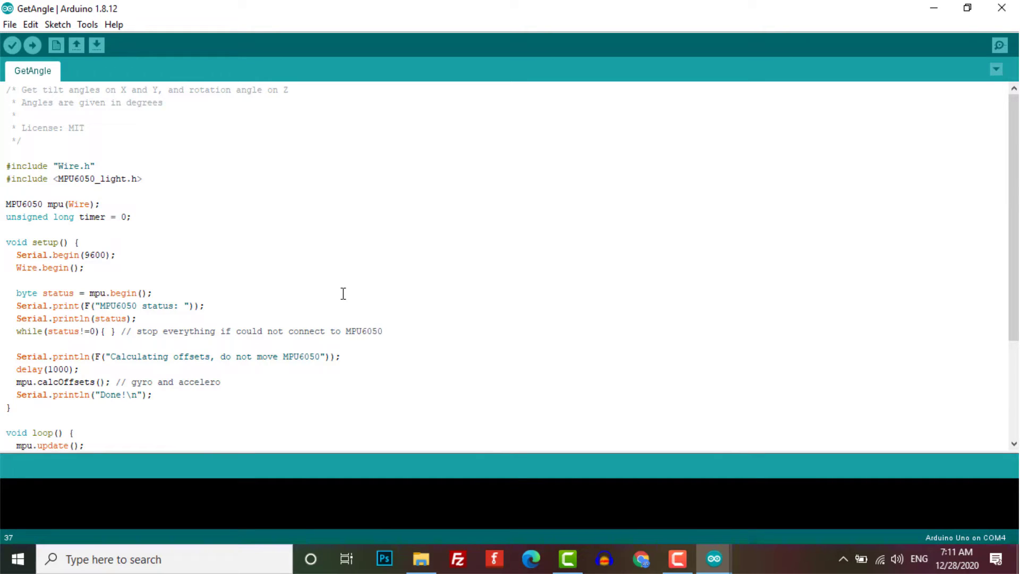
double_click(65, 254)
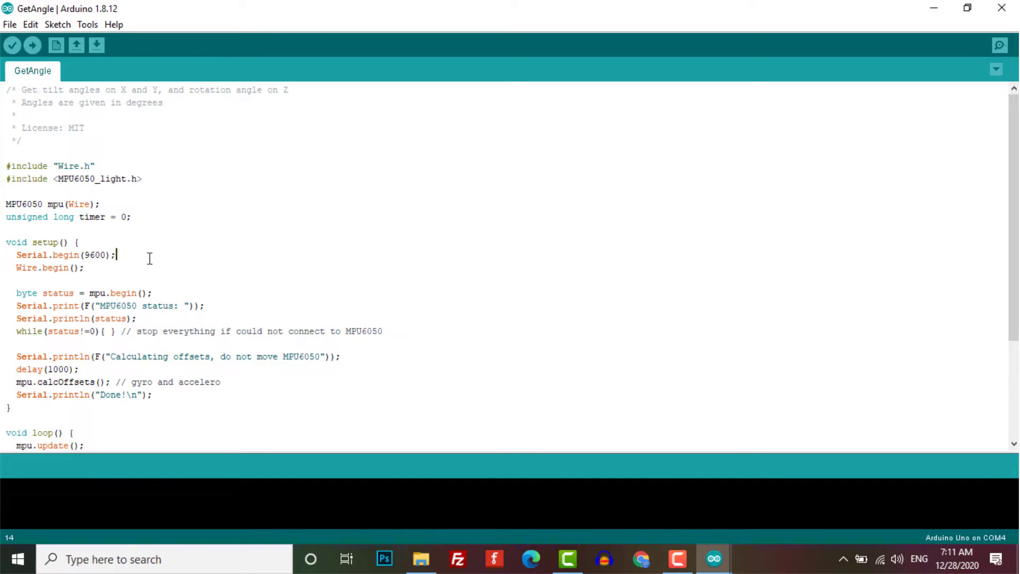
mouse_move(283, 290)
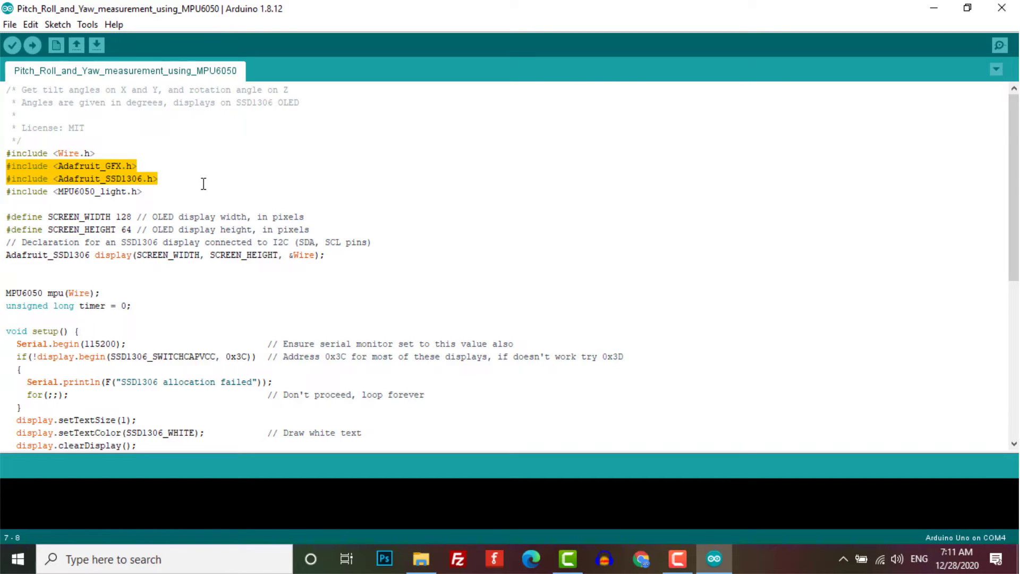
Review the loop code that shows the angles on the OLED, then upload the sketch to the Uno.
scroll(down, 3)
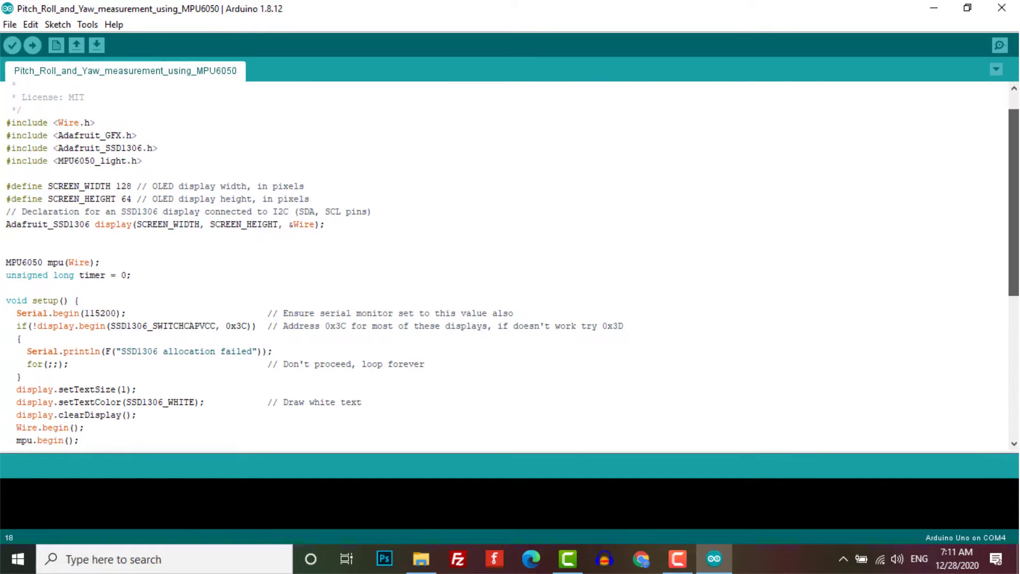
scroll(down, 3)
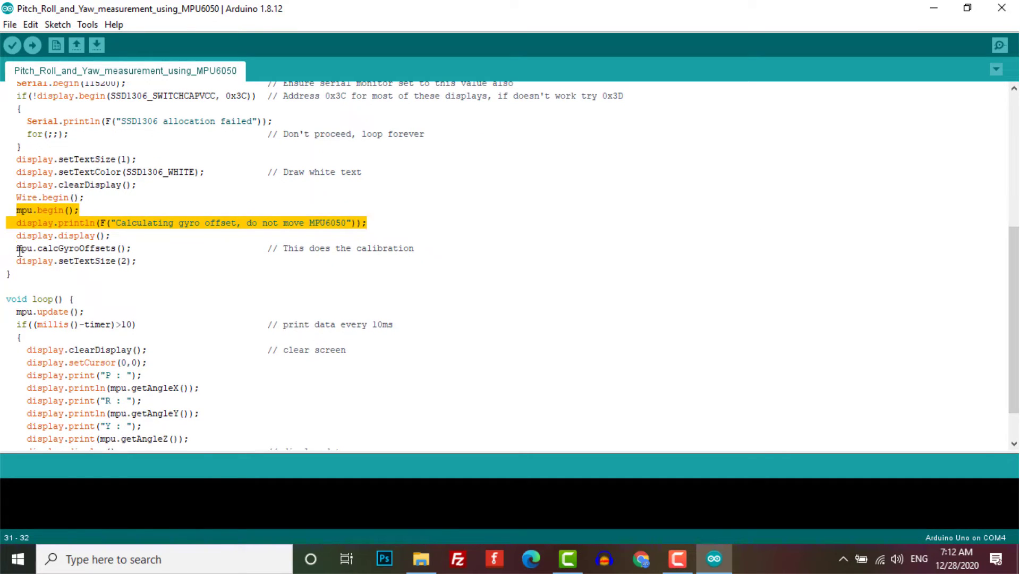
click(179, 248)
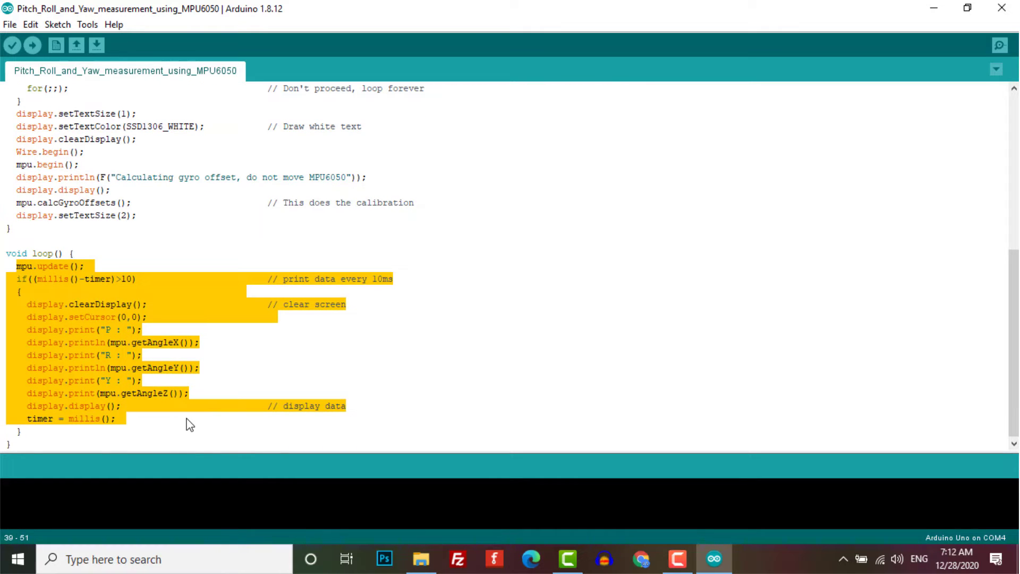
scroll(up, 3)
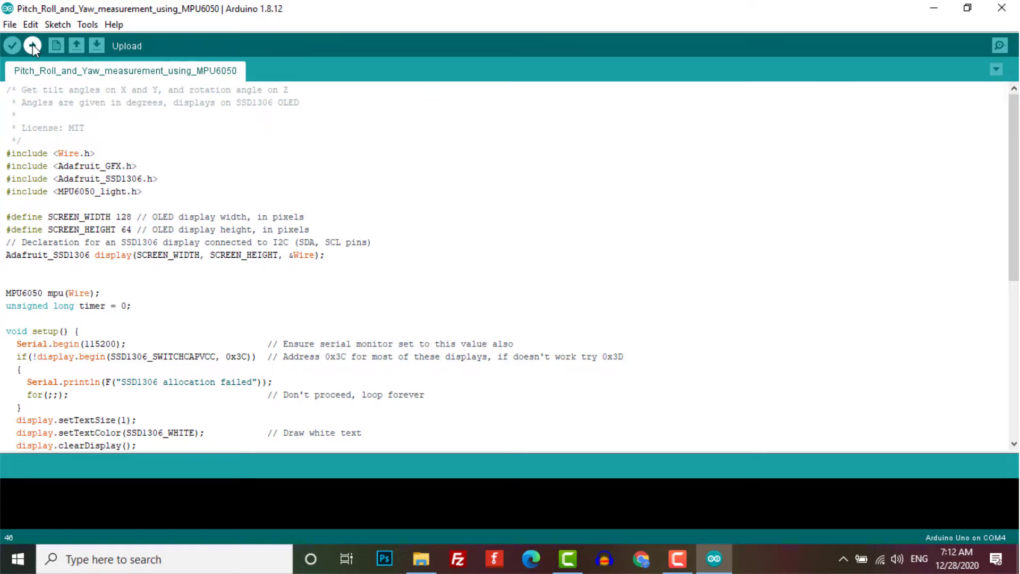
click(33, 46)
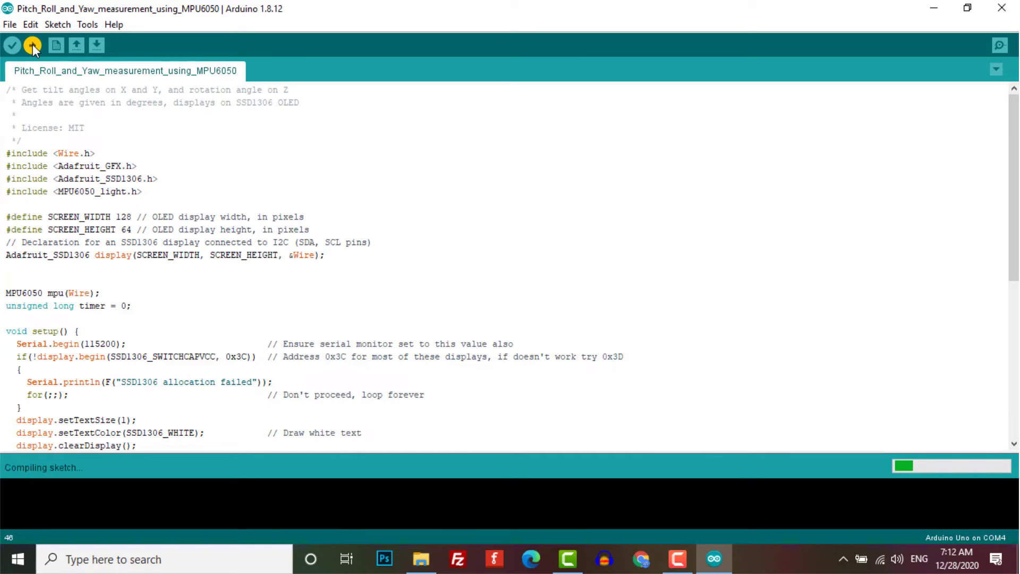